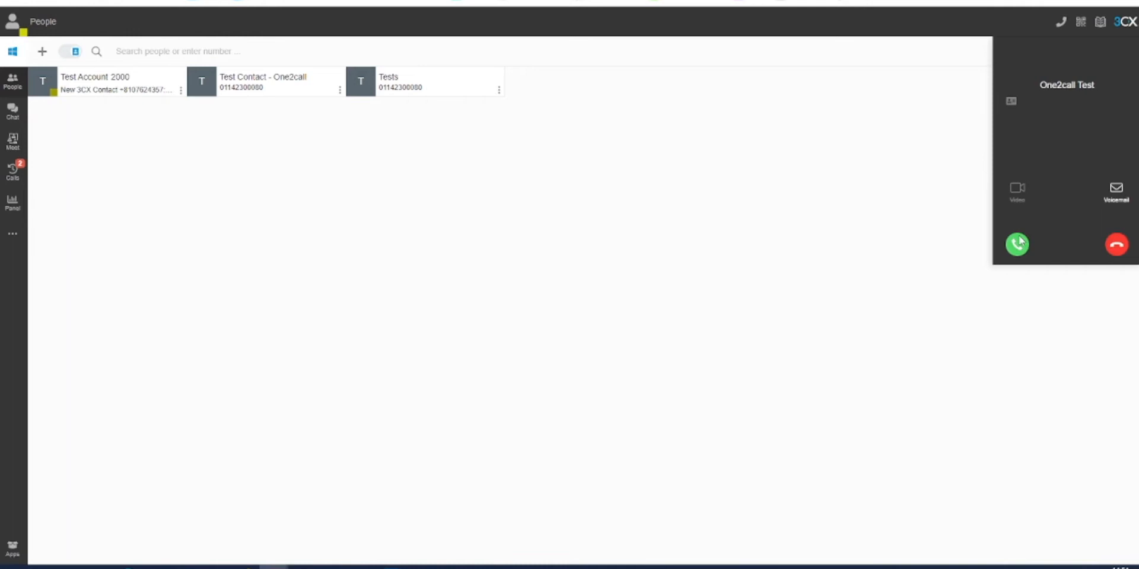
# Step: Answer the incoming call from One2call Test so it connects
pyautogui.click(1017, 245)
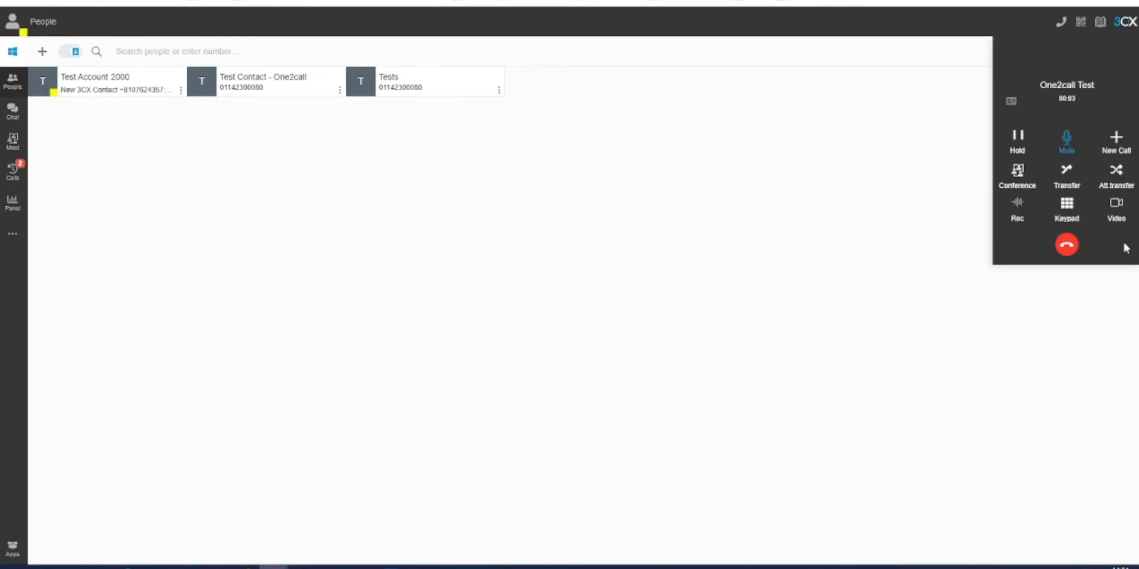
pyautogui.moveTo(1066, 189)
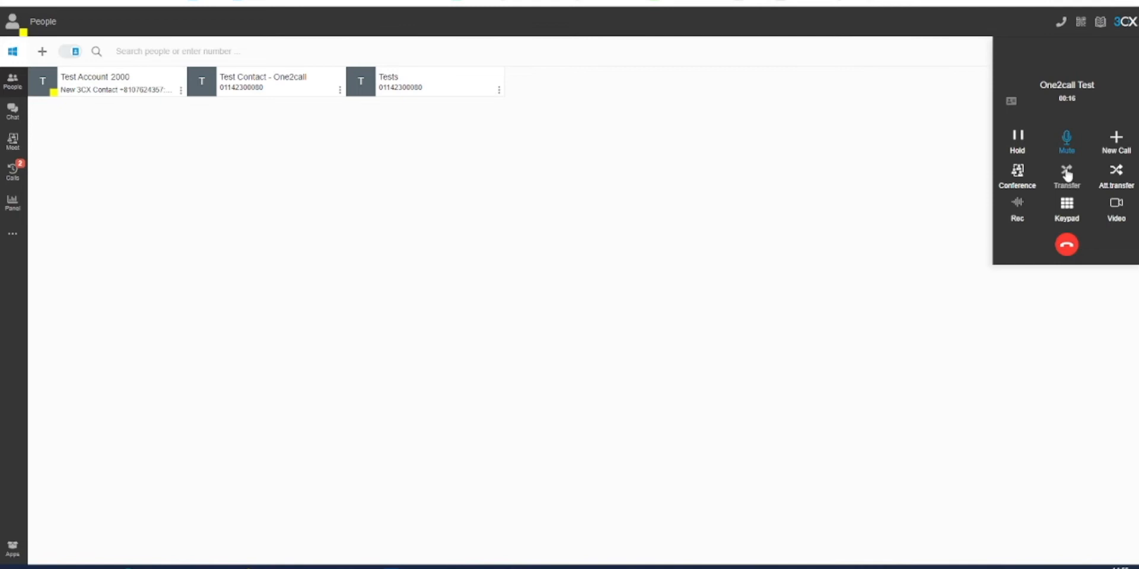
pyautogui.moveTo(1091, 185)
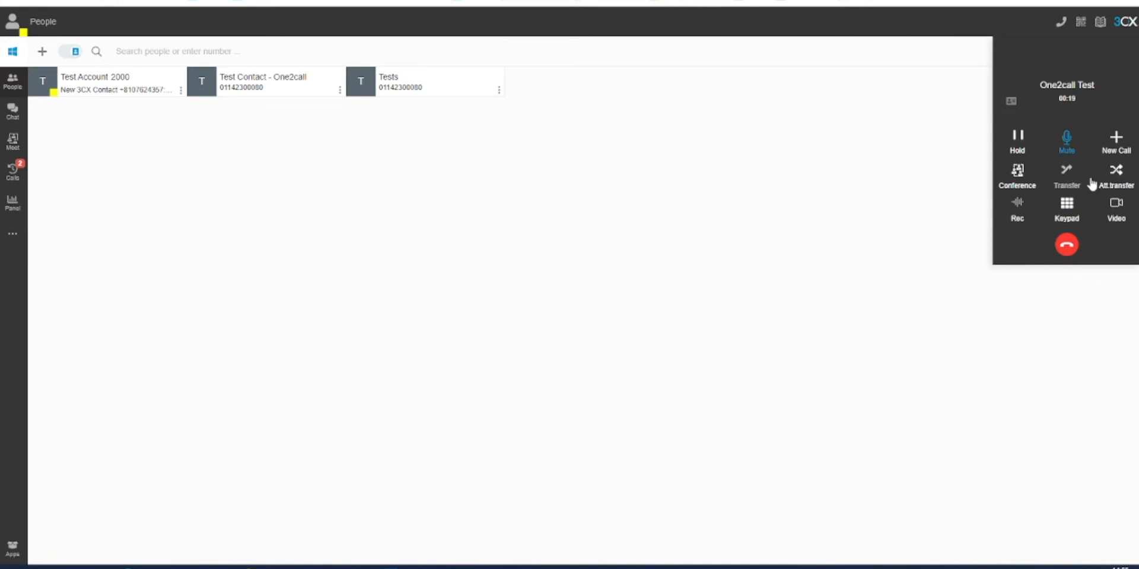
# Step: Start an attended transfer and call the transfer target, leaving One2call Test on hold
pyautogui.click(1066, 204)
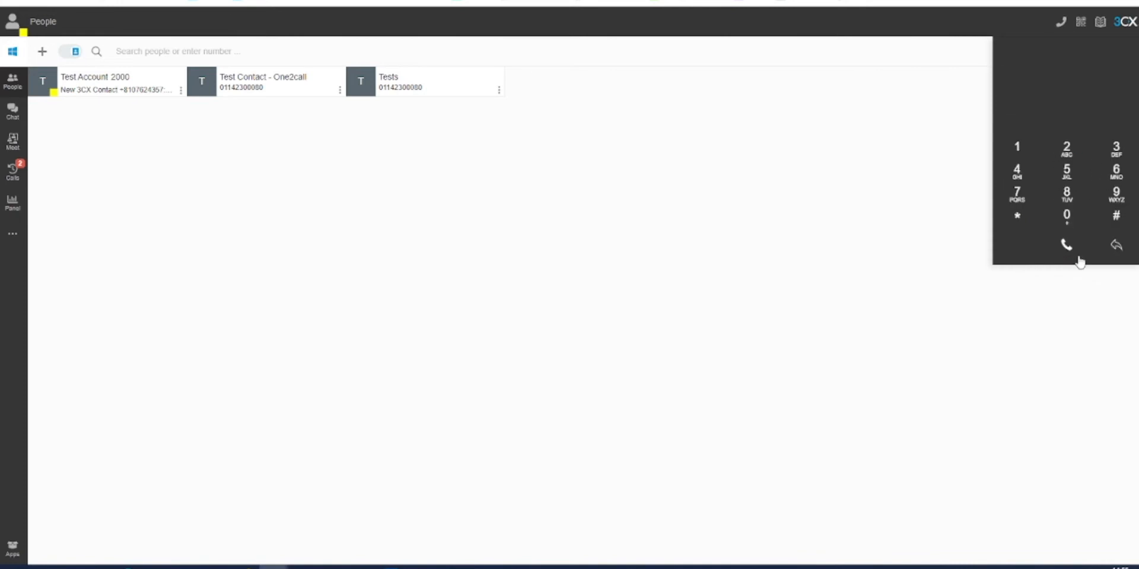
pyautogui.moveTo(1067, 172)
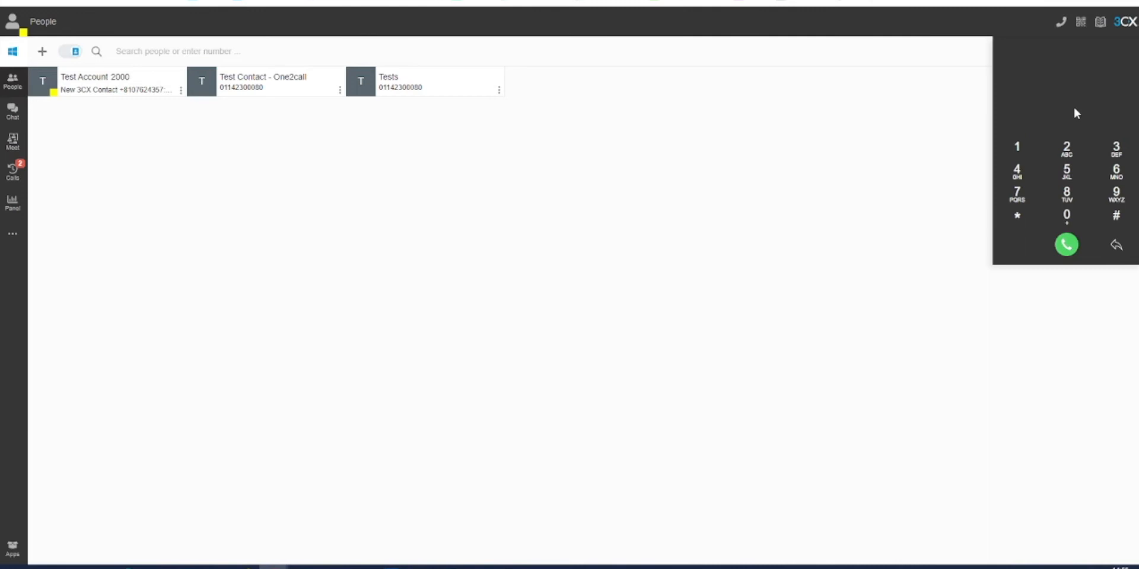
pyautogui.click(1067, 244)
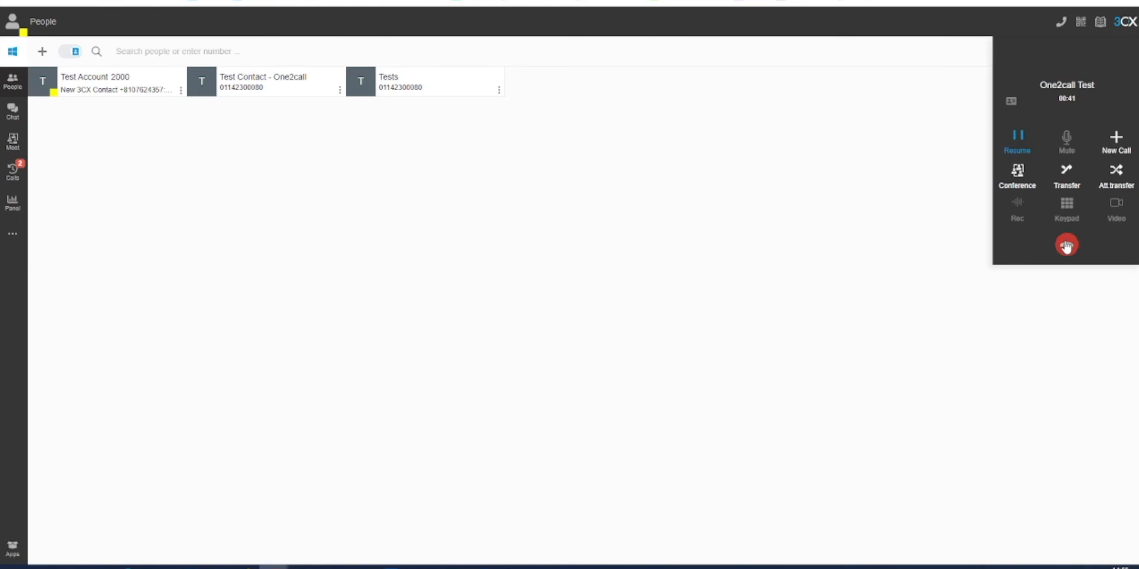
# Step: Hang up the held One2call Test call, returning the account to Available
pyautogui.click(1067, 245)
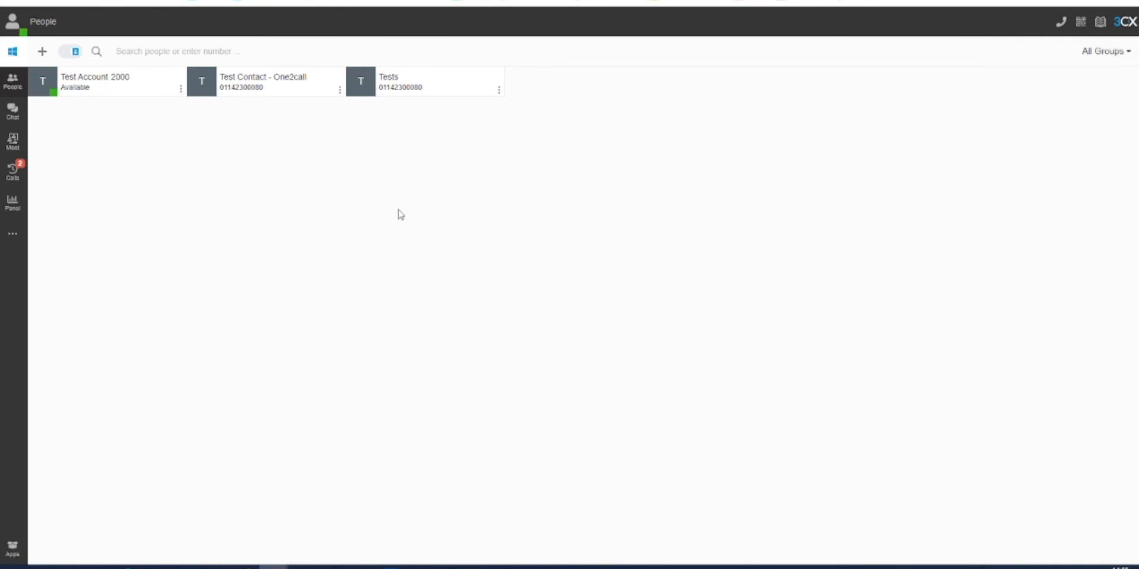
pyautogui.moveTo(396, 220)
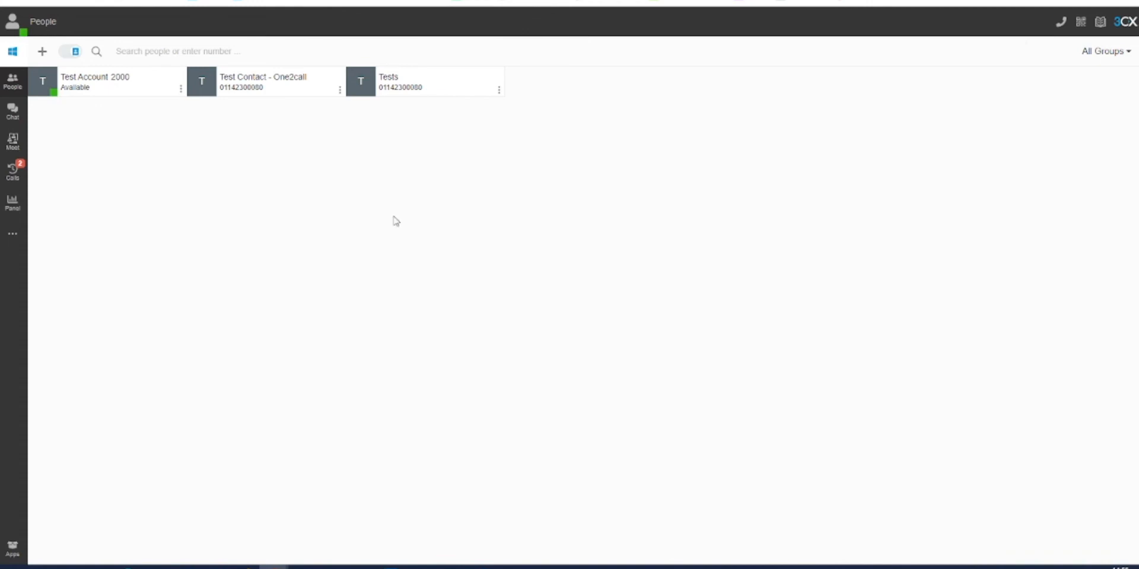